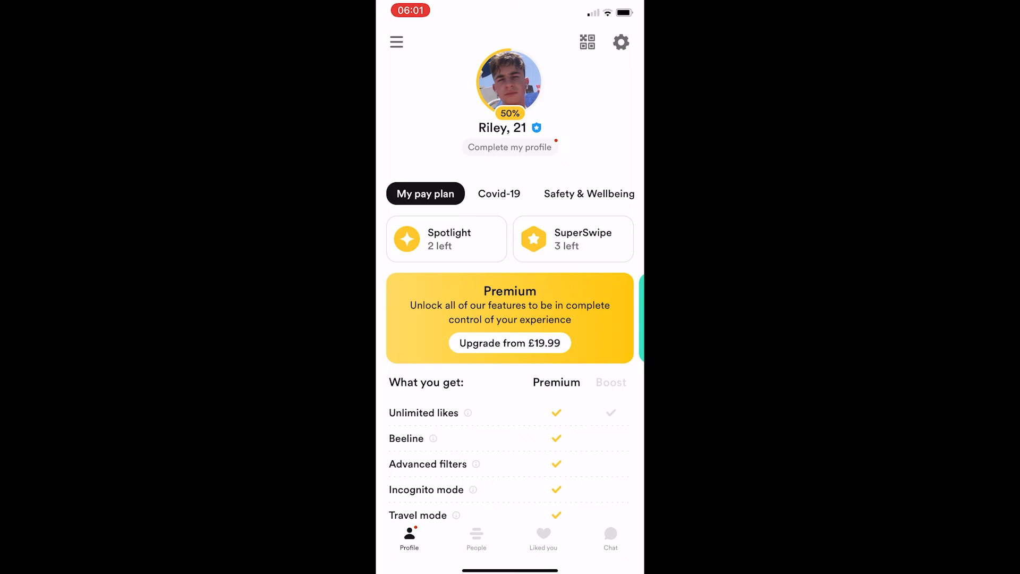
# - Preview your own profile card as other users would see it
pyautogui.click(509, 81)
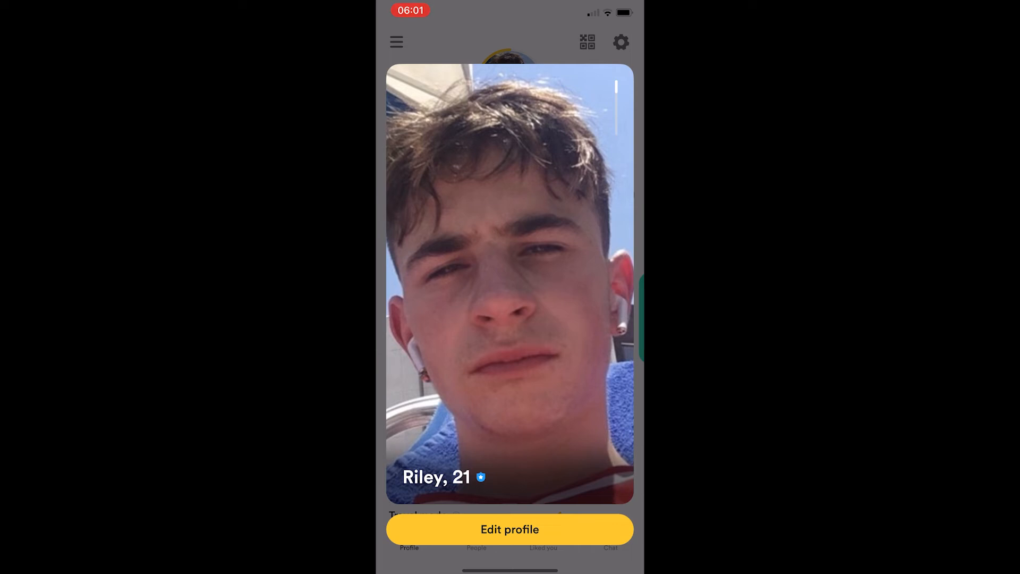
# - Enter the profile editor and bring the My bio section into view
pyautogui.click(509, 529)
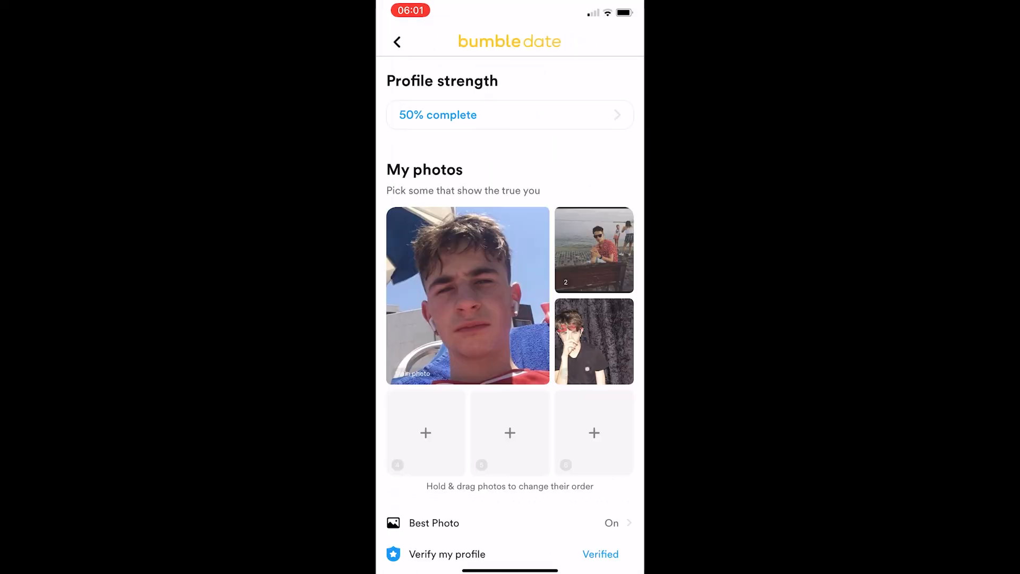
pyautogui.scroll(-3)
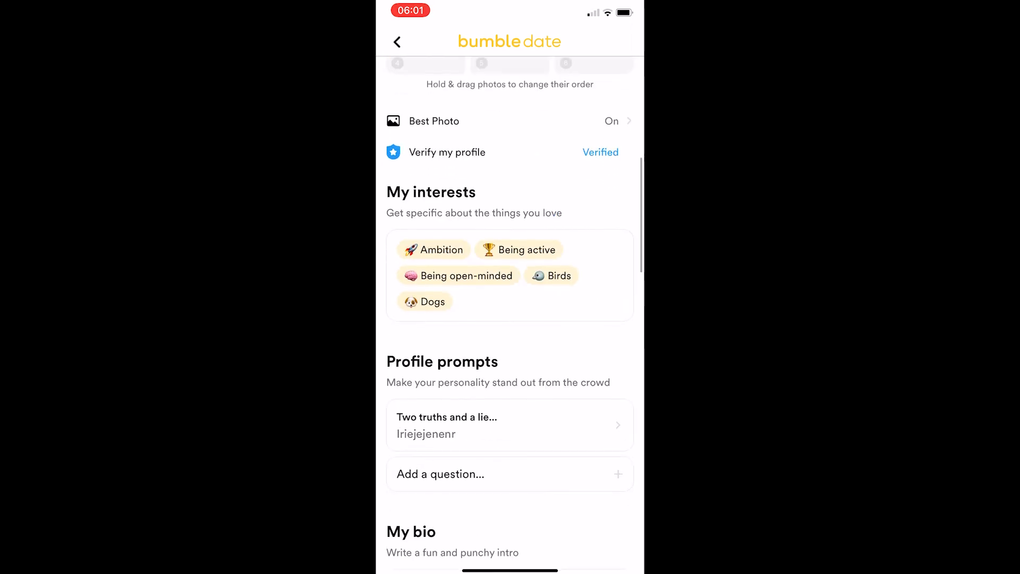
pyautogui.scroll(-3)
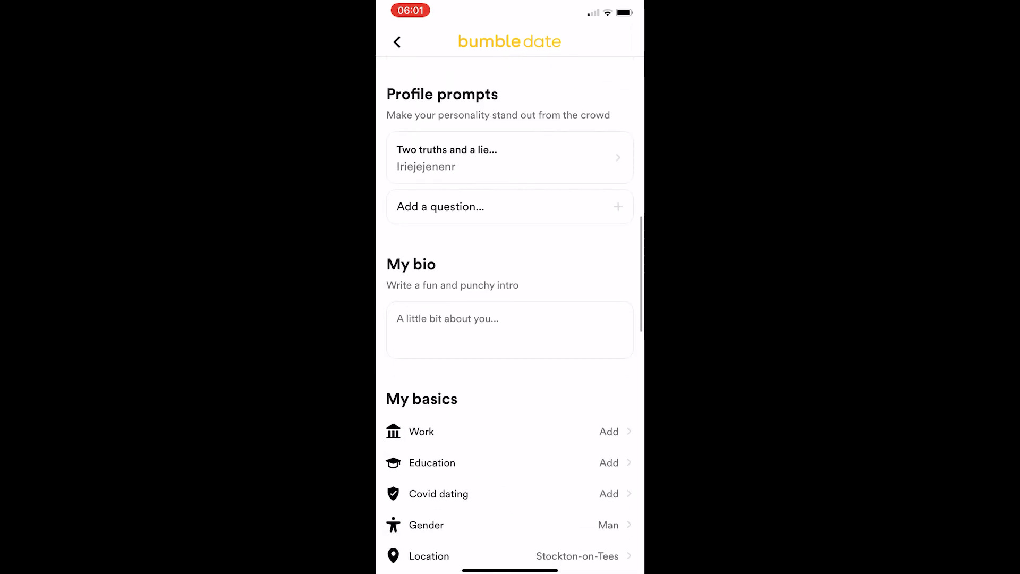
# - Write 'Subscribe if this helped' in the empty bio and save it
pyautogui.click(509, 330)
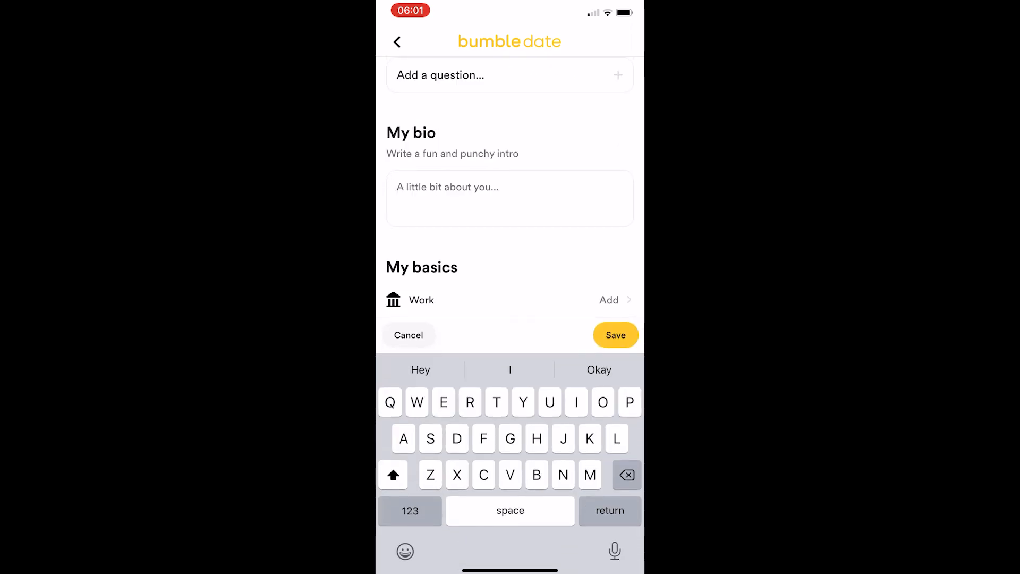
pyautogui.write('Subscribe if this helped')
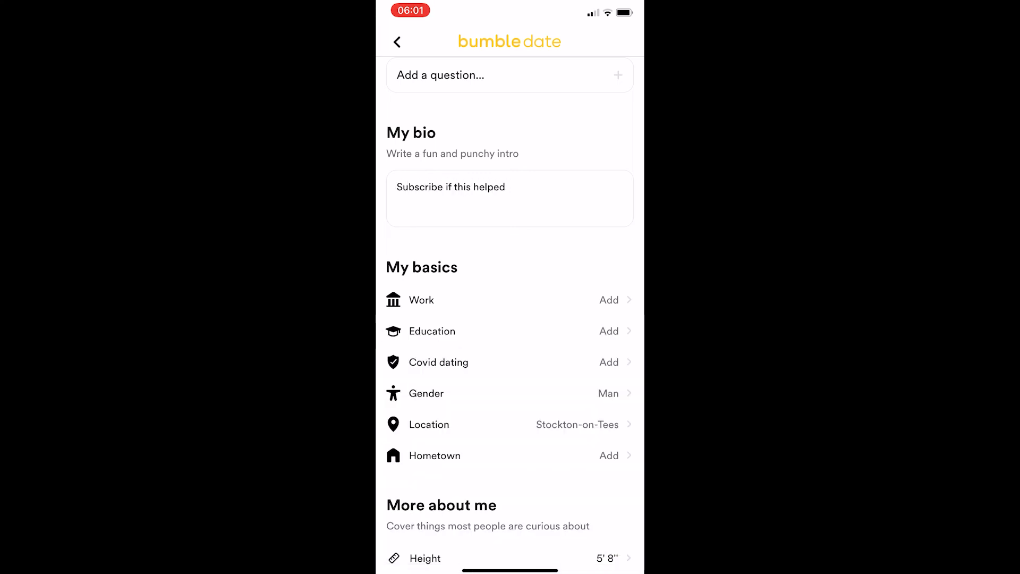
pyautogui.scroll(-3)
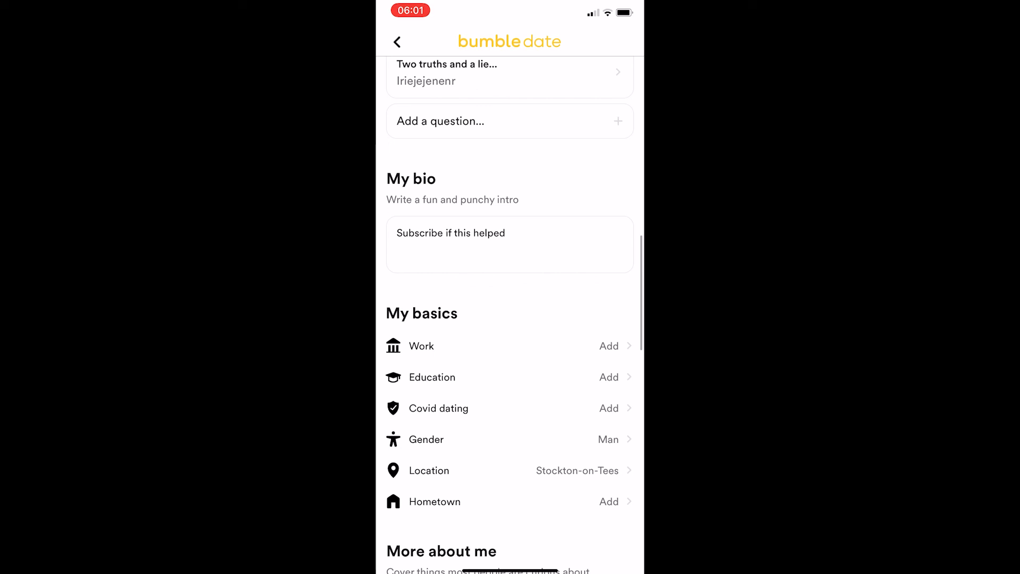